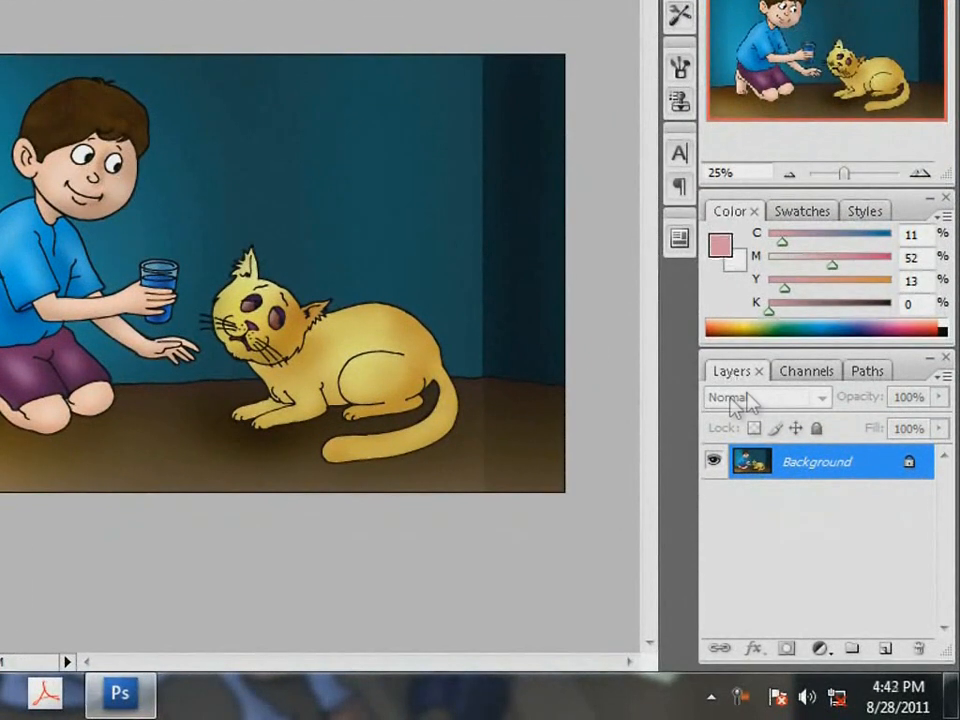
- Show the illustration's Blue channel alone in grayscale from the Channels panel
left_click(794, 370)
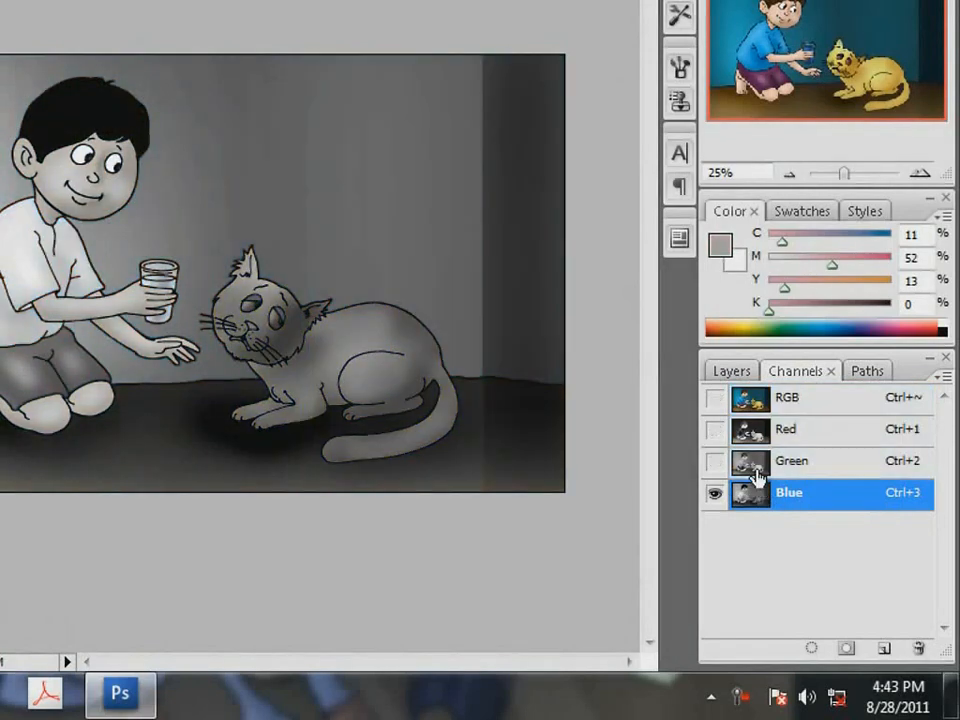
left_click(786, 429)
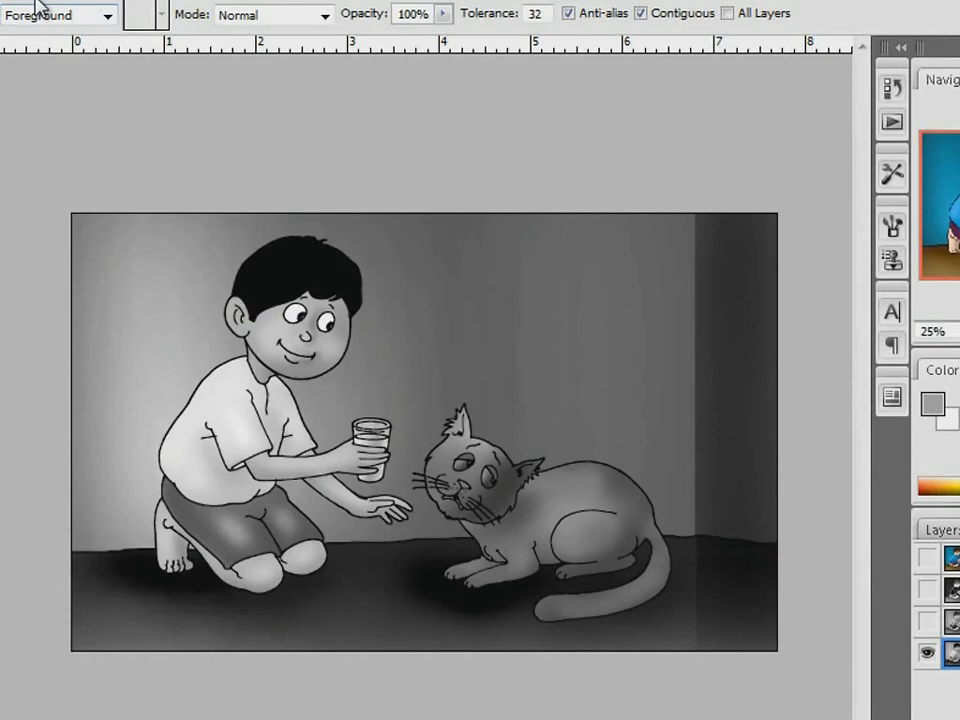
left_click(136, 39)
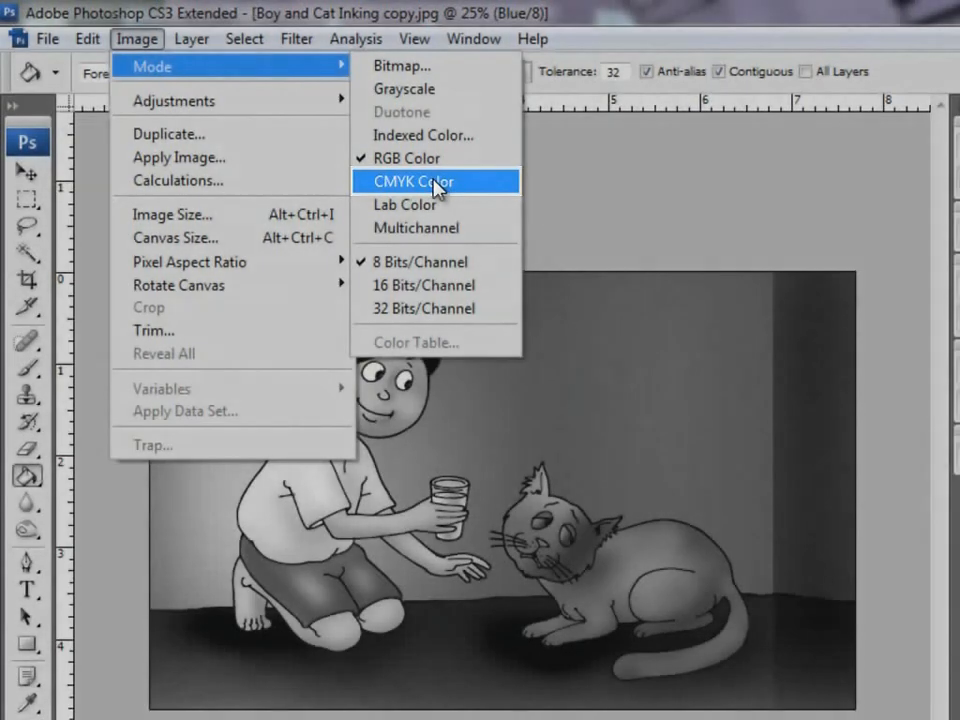
- Switch the image mode to CMYK Color and return to the CMYK composite channel
left_click(411, 181)
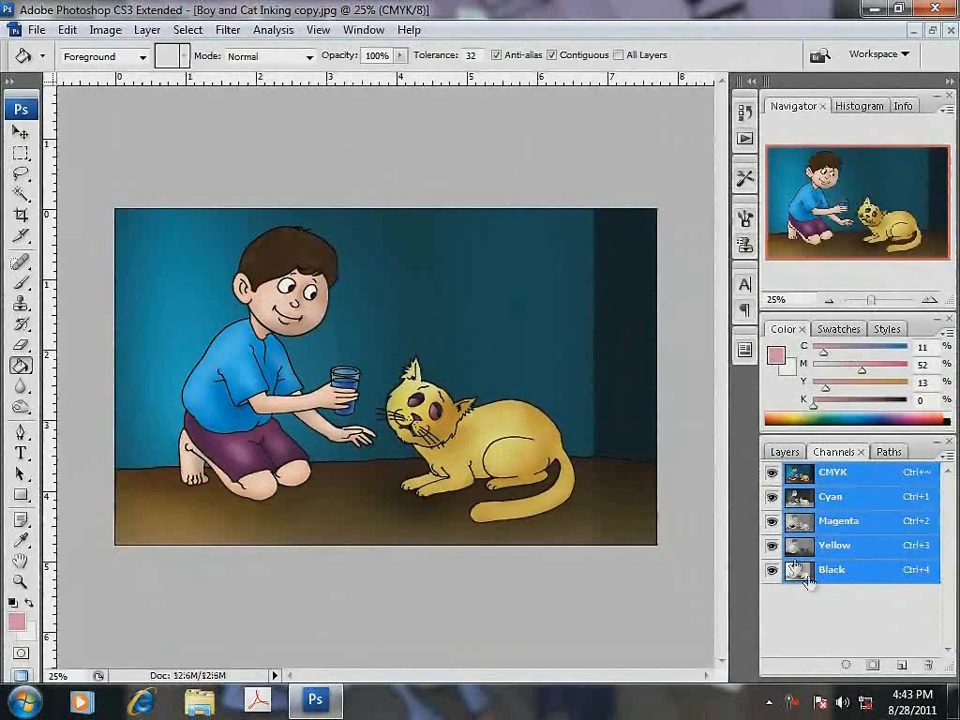
left_click(833, 569)
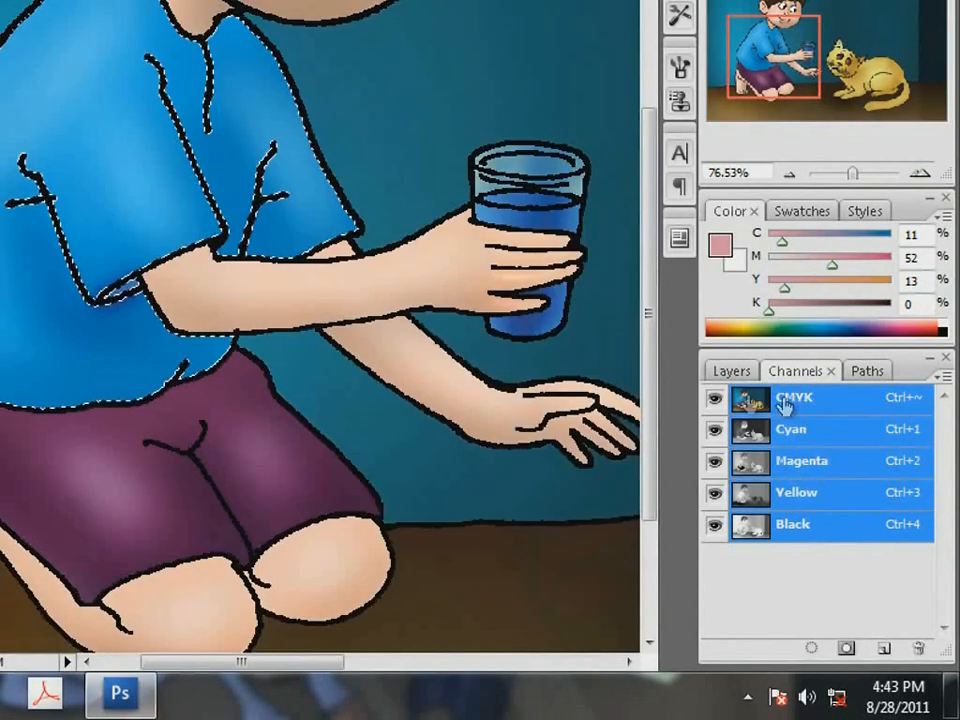
left_click(731, 370)
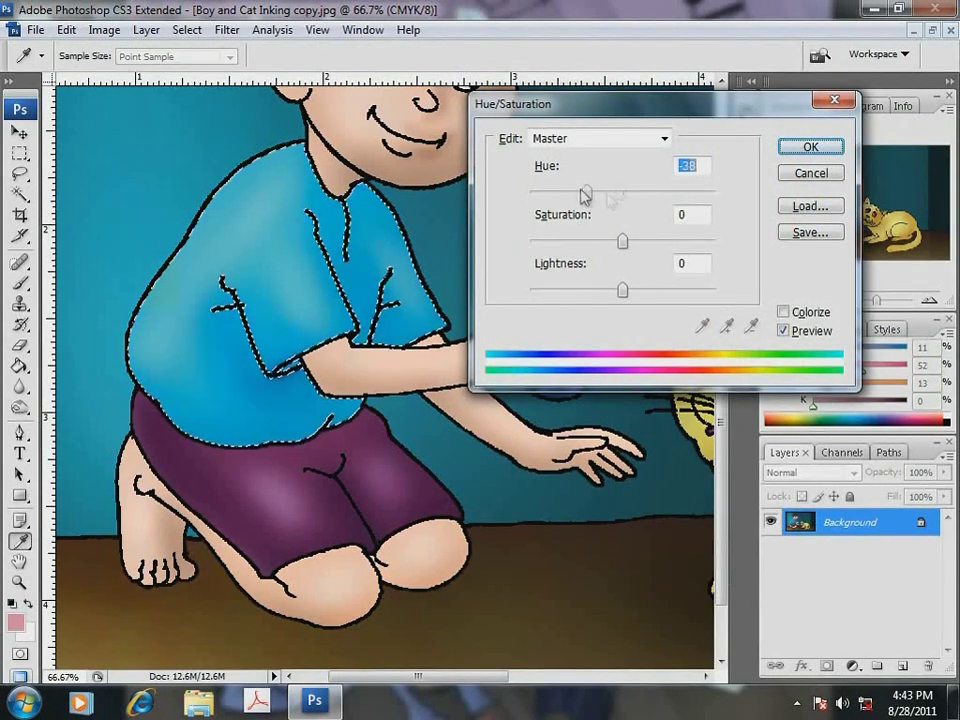
- Shift the shirt's hue to orange, deselect it, and set the mode to RGB Color
left_click_drag(585, 192, 715, 192)
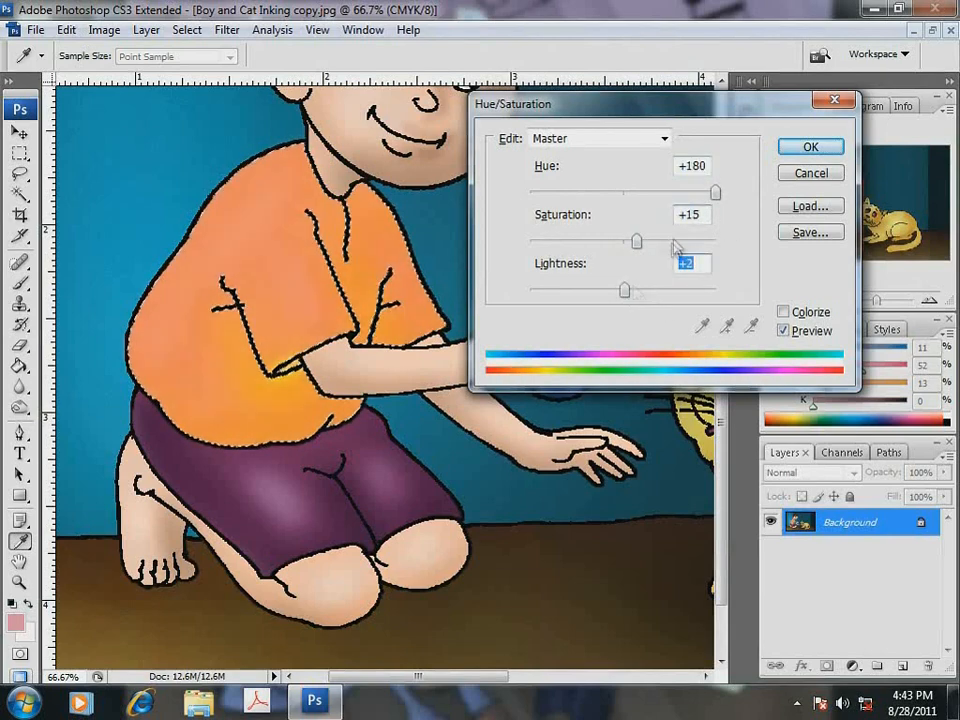
left_click_drag(715, 192, 665, 192)
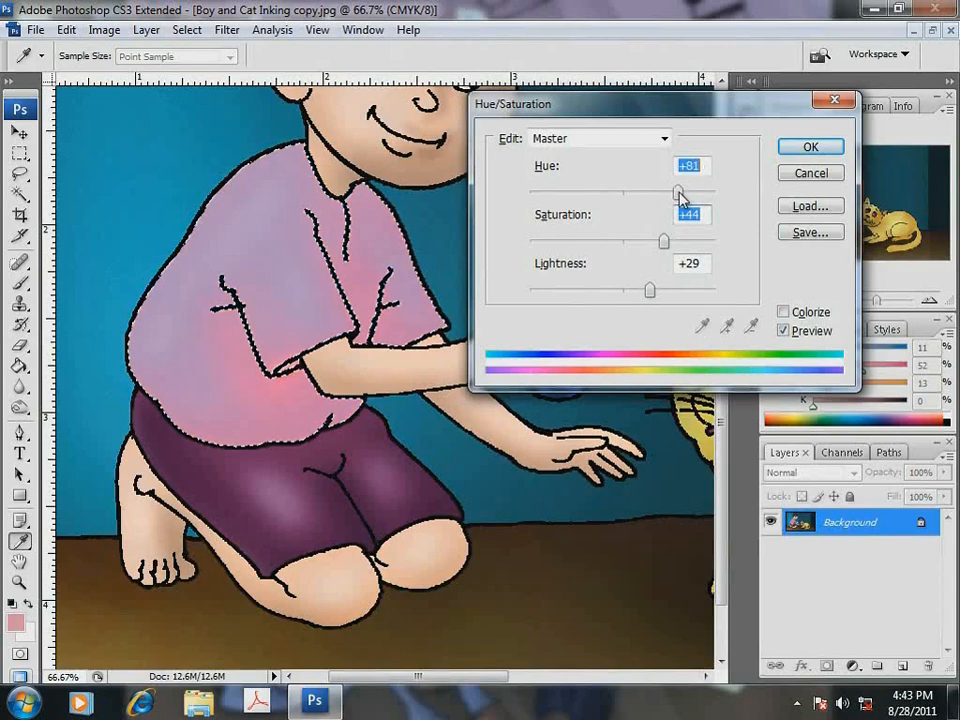
left_click_drag(683, 192, 556, 192)
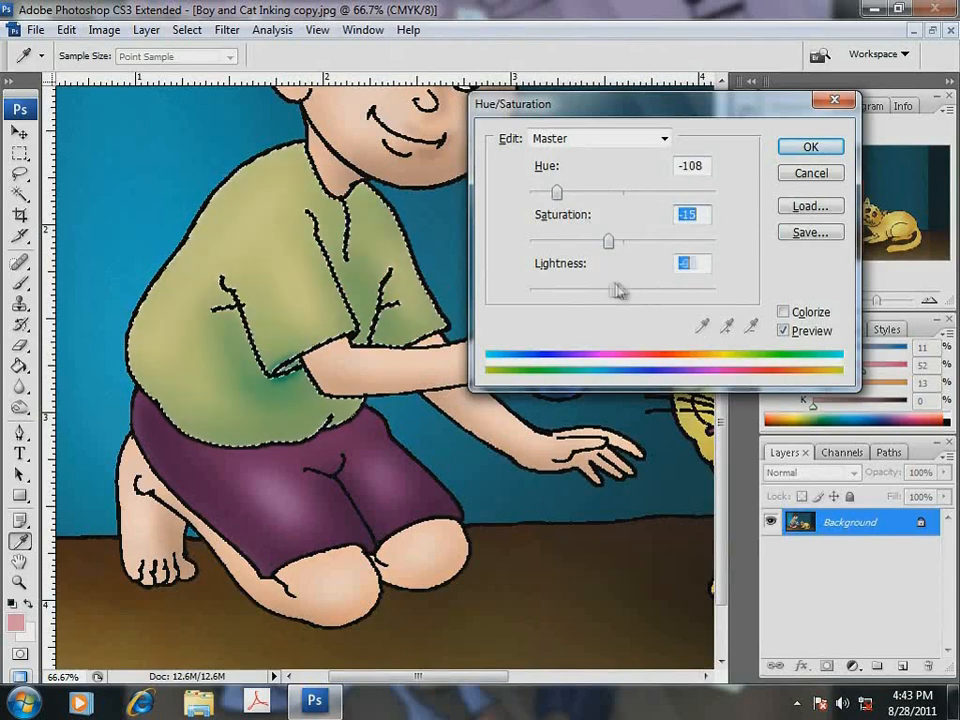
left_click_drag(557, 192, 705, 192)
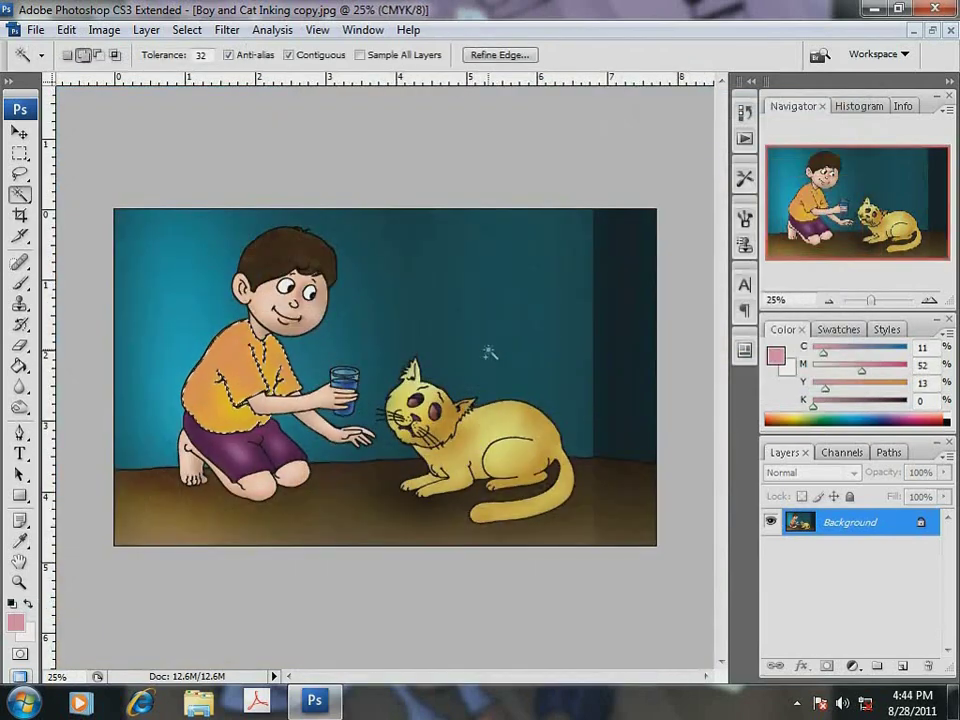
left_click(202, 29)
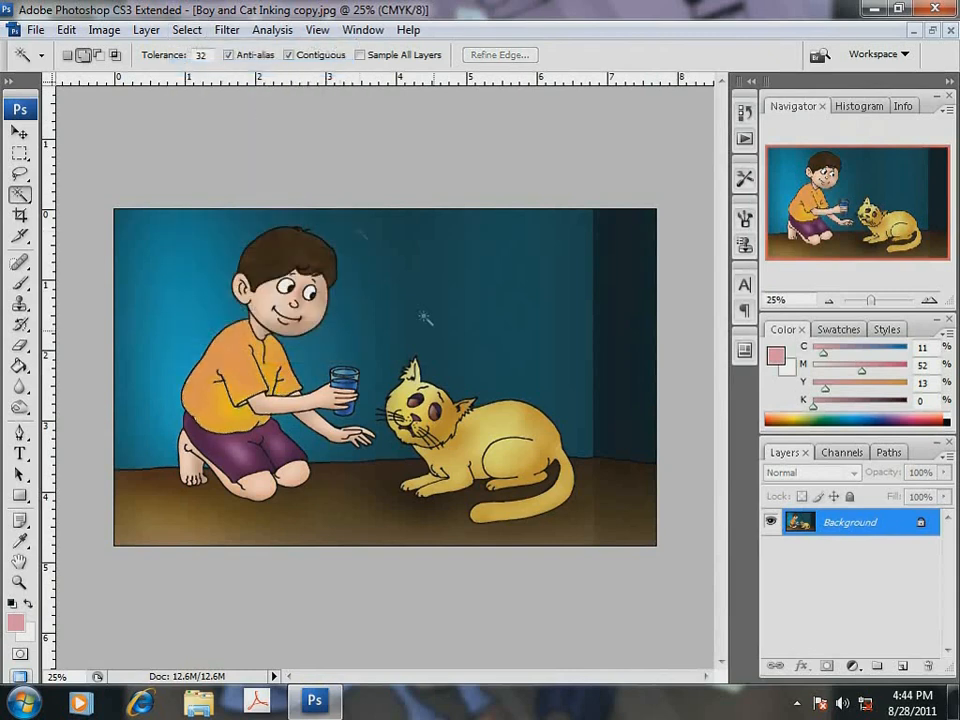
mouse_move(613, 485)
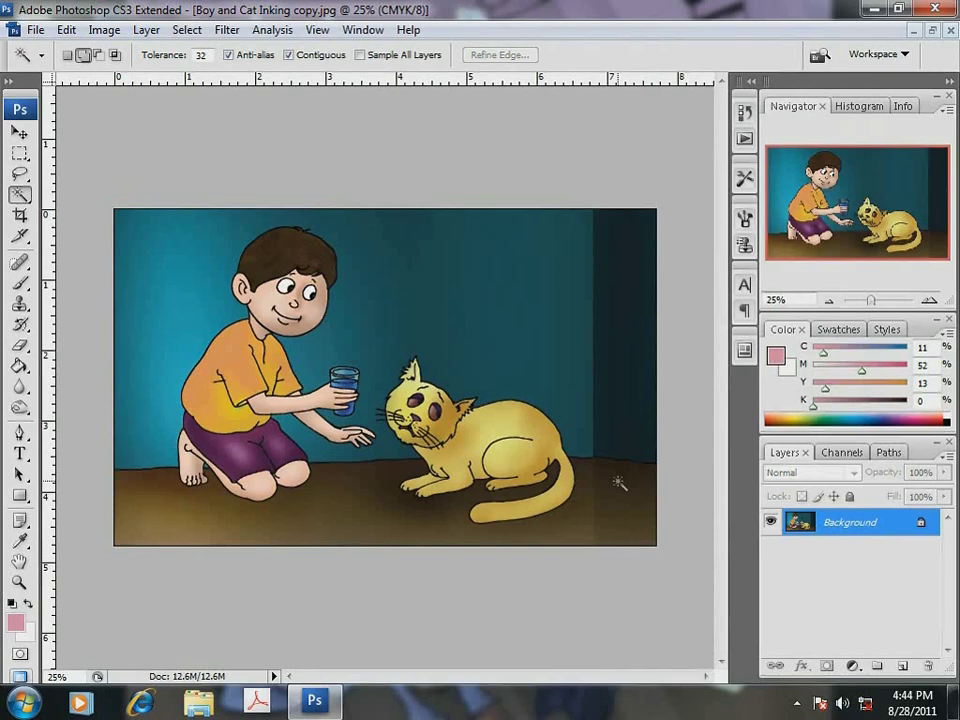
left_click(111, 29)
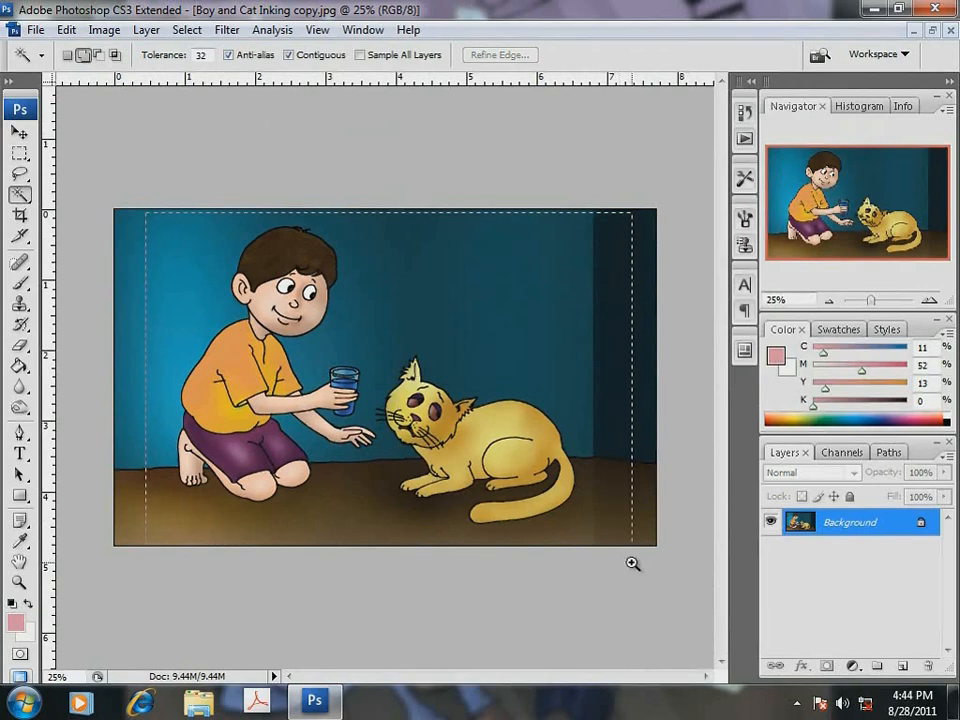
- Pull the Curves midpoint down to darken the illustration's midtones
left_click(98, 29)
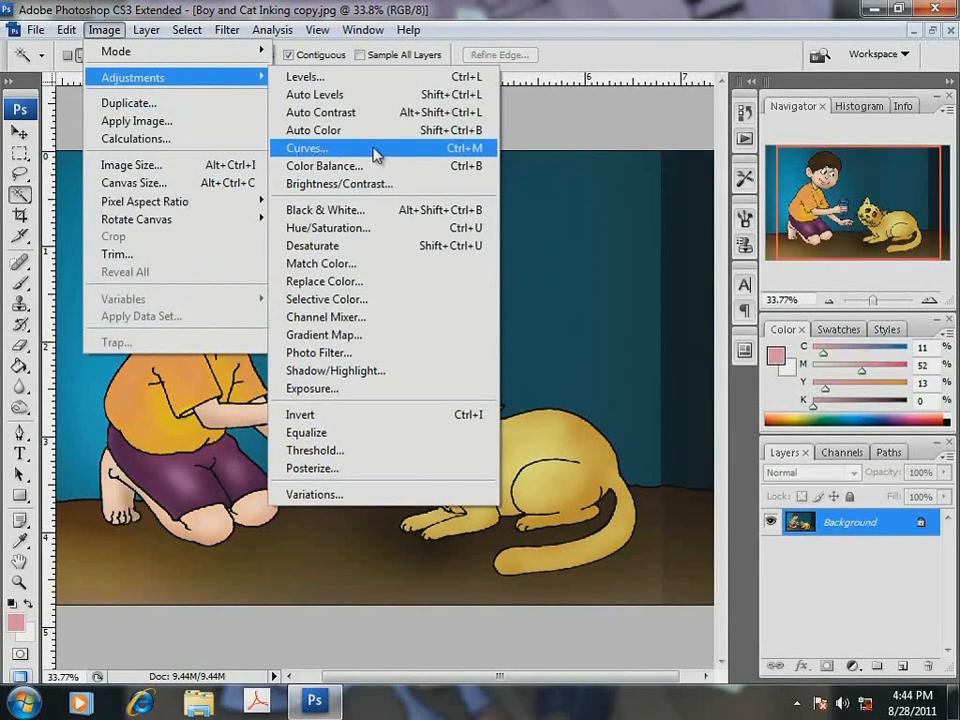
left_click(305, 148)
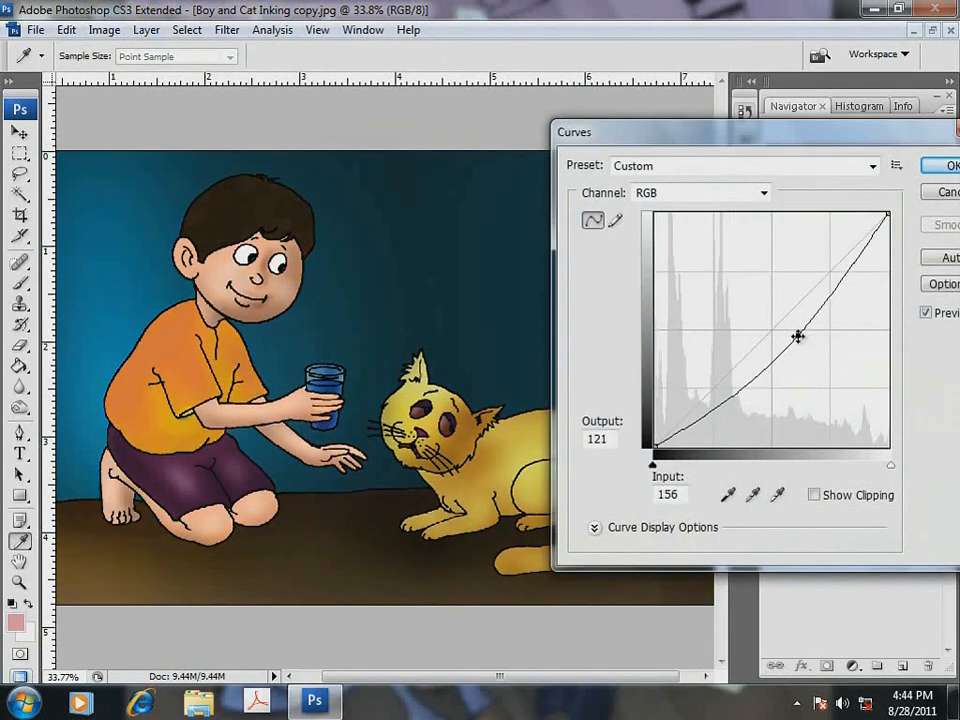
left_click_drag(798, 337, 804, 324)
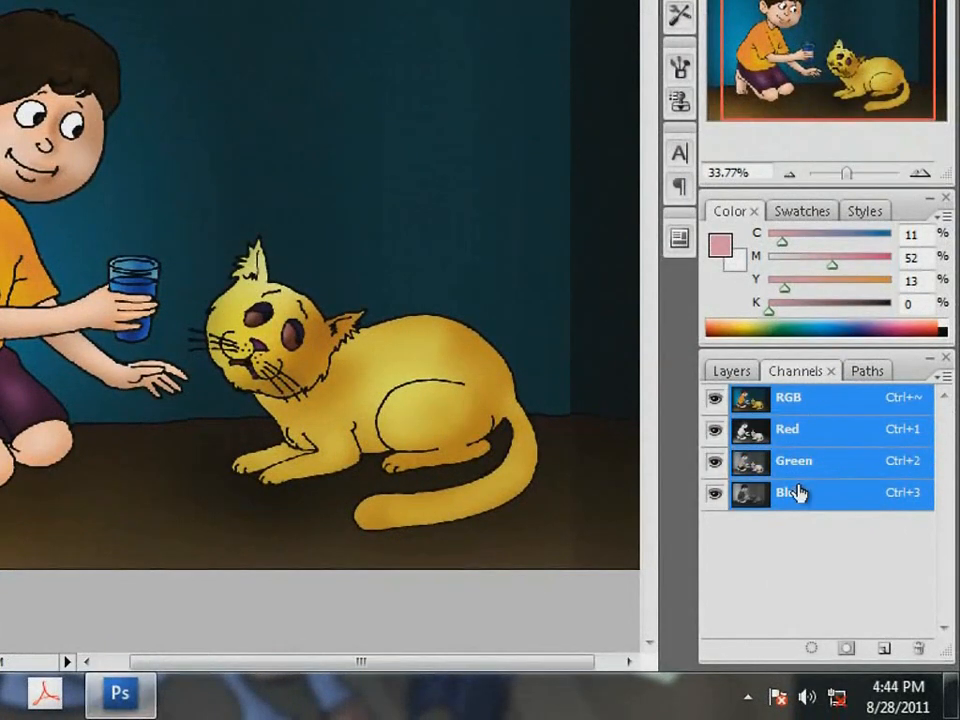
- Check the Red channel, then recolour the selected cat a muted brownish-grey
left_click(793, 461)
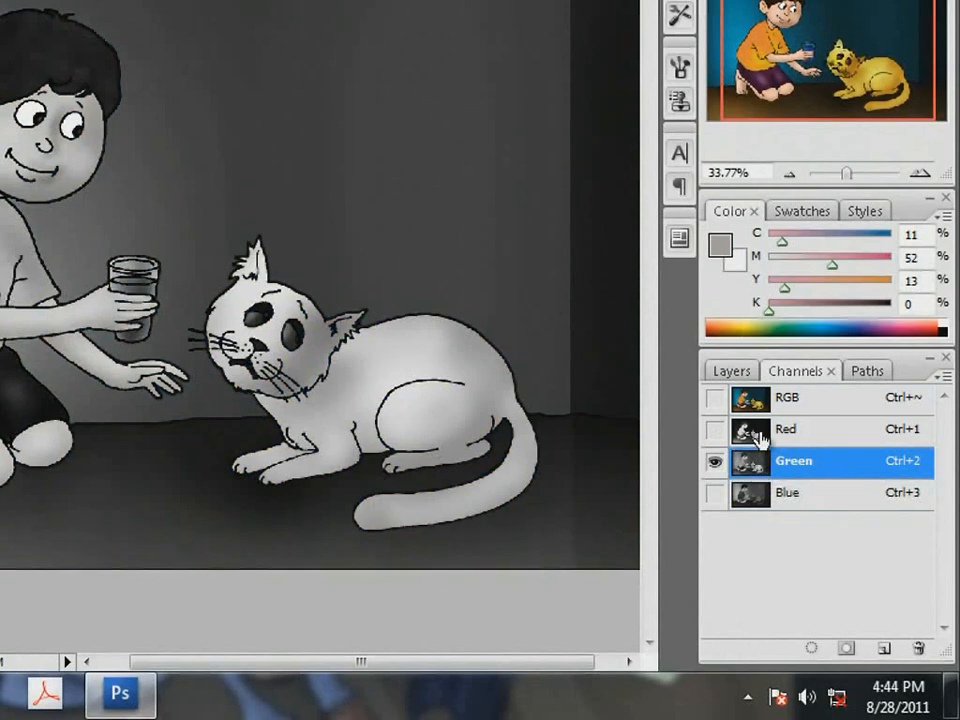
left_click(785, 429)
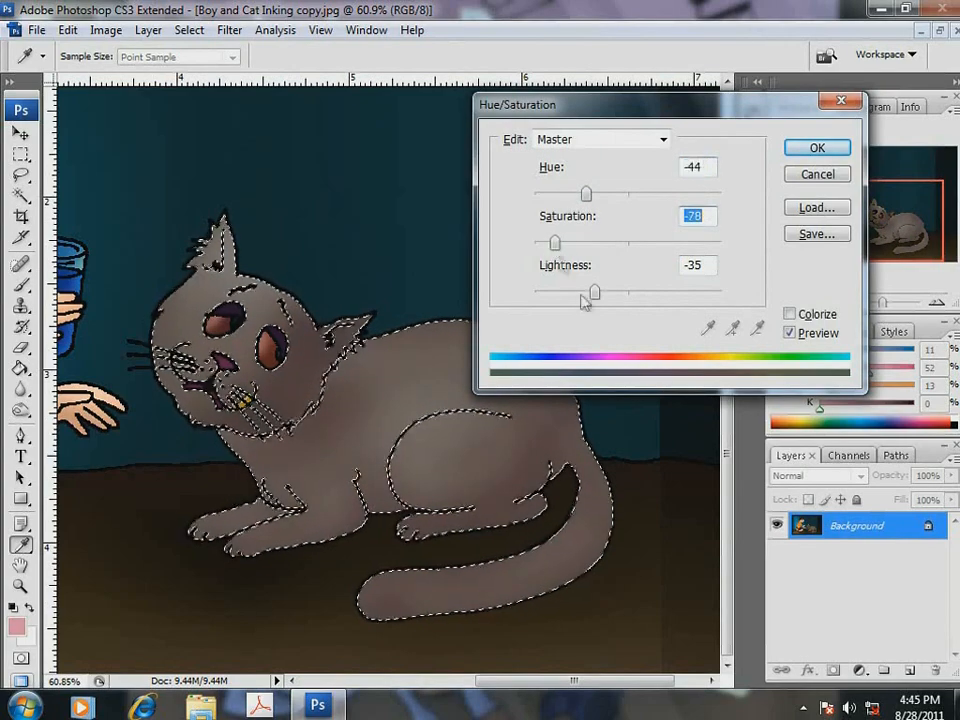
left_click(816, 147)
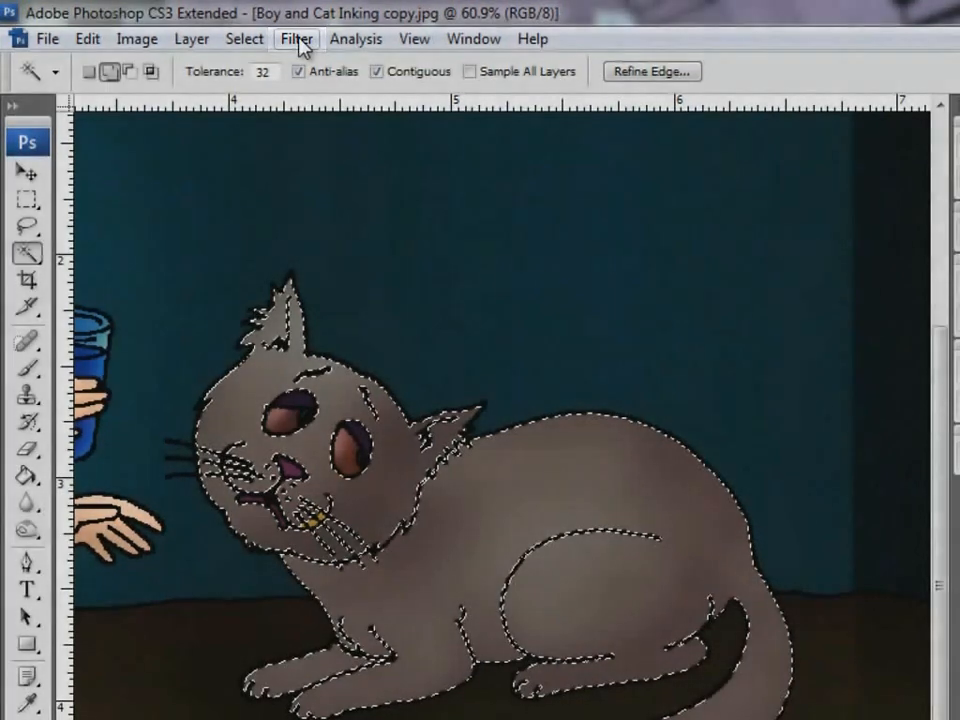
- Add 3% Gaussian monochromatic noise to the selected cat
left_click(296, 38)
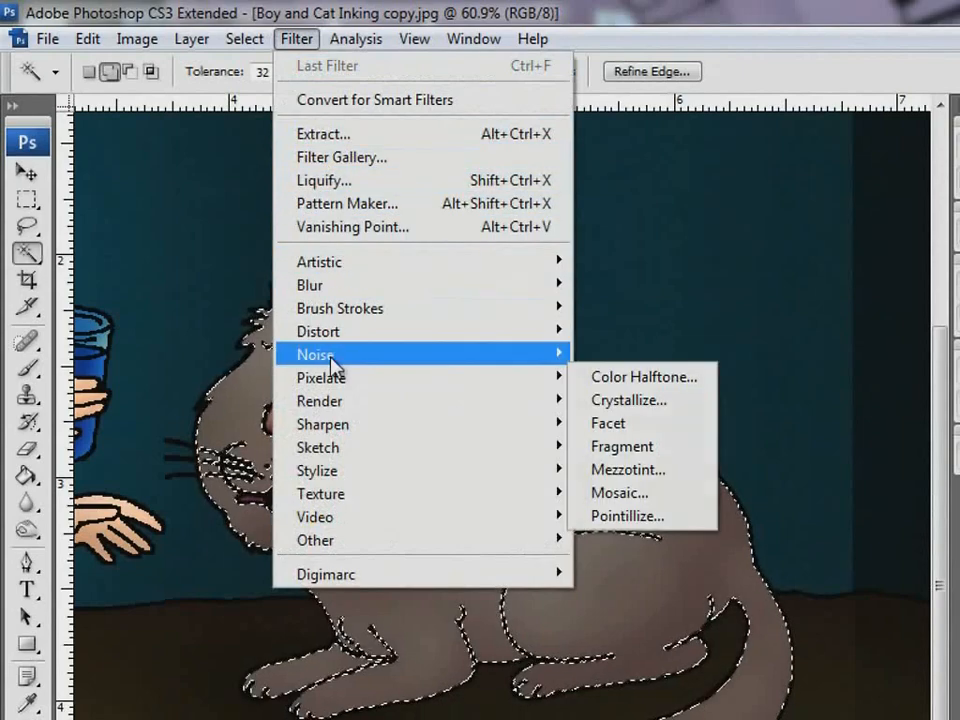
mouse_move(330, 354)
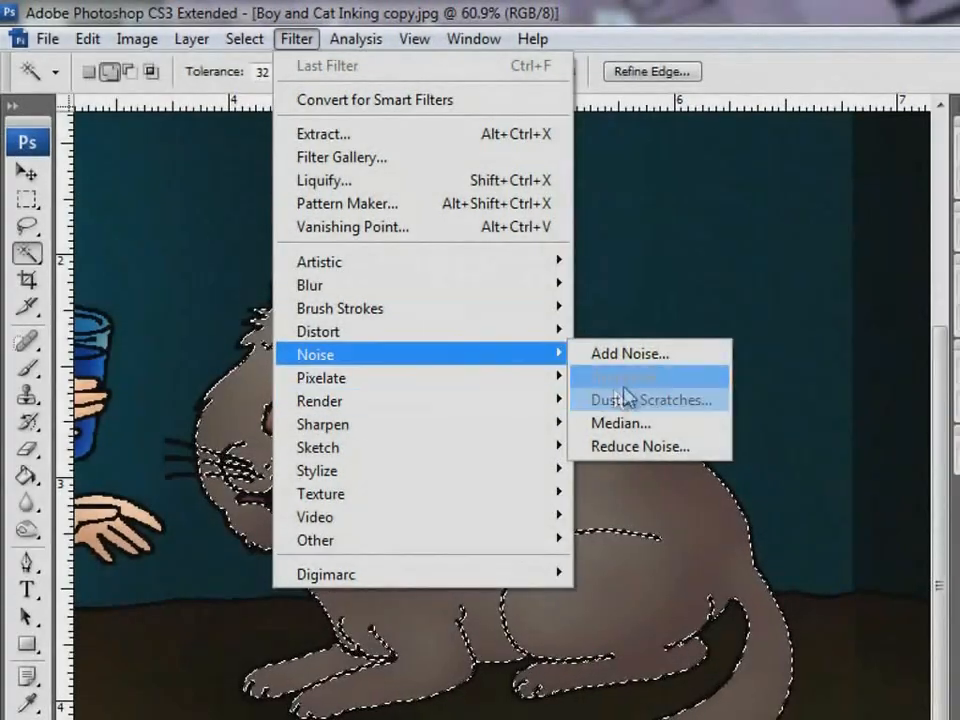
mouse_move(641, 360)
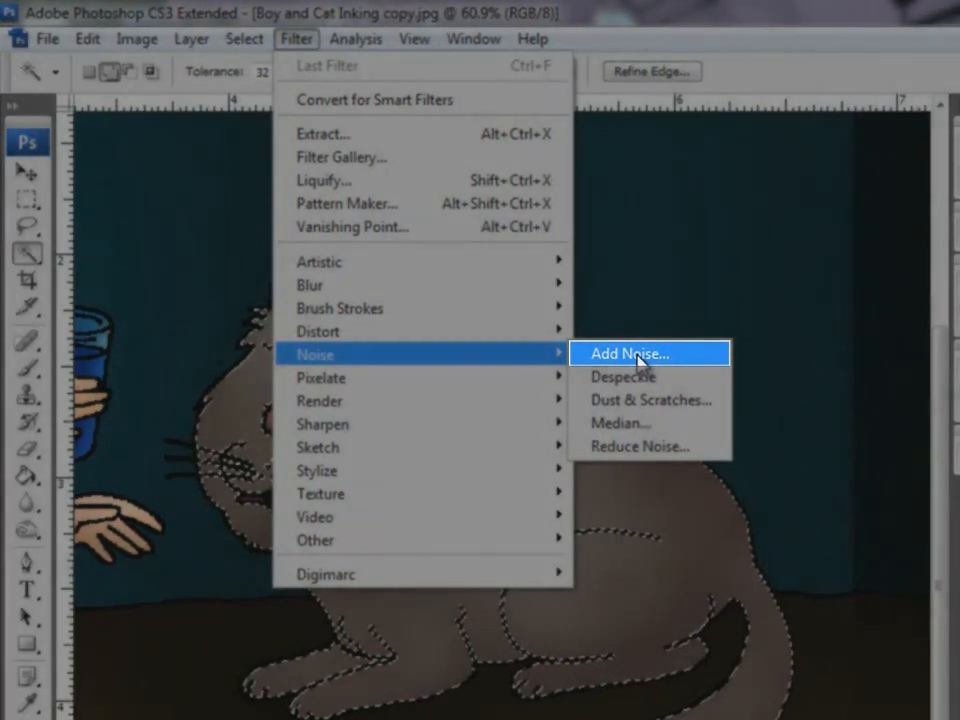
left_click(629, 353)
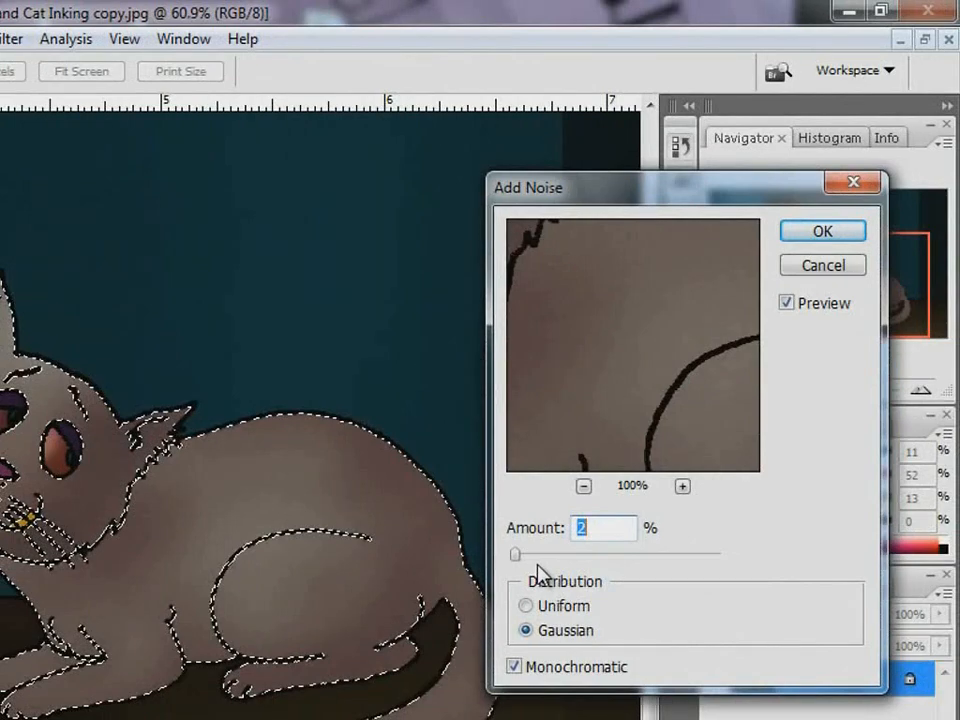
left_click_drag(515, 553, 520, 553)
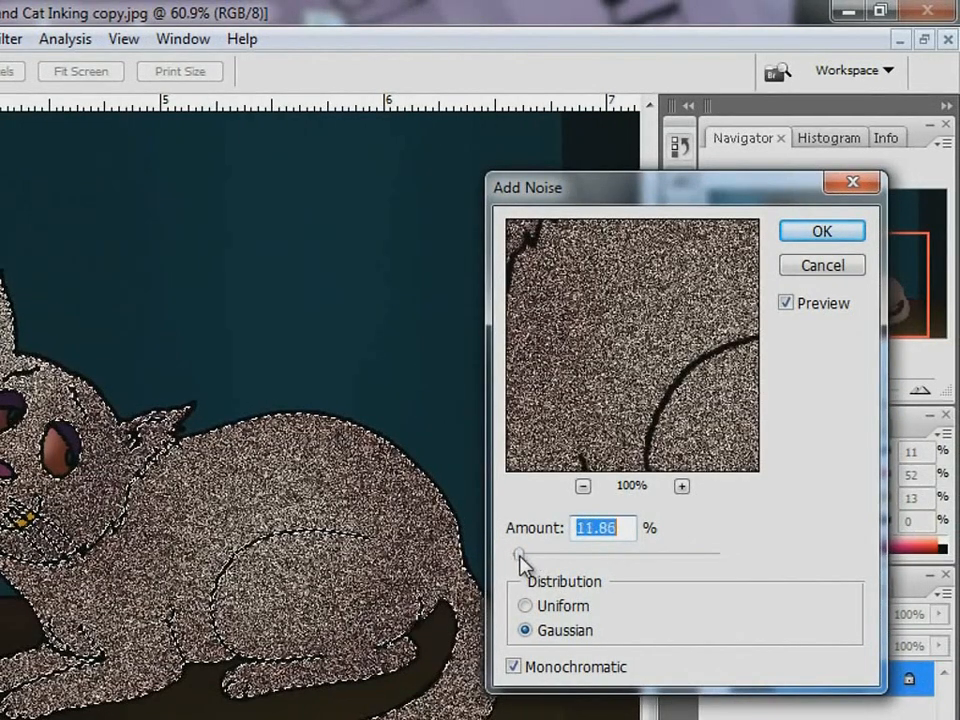
left_click_drag(520, 553, 510, 553)
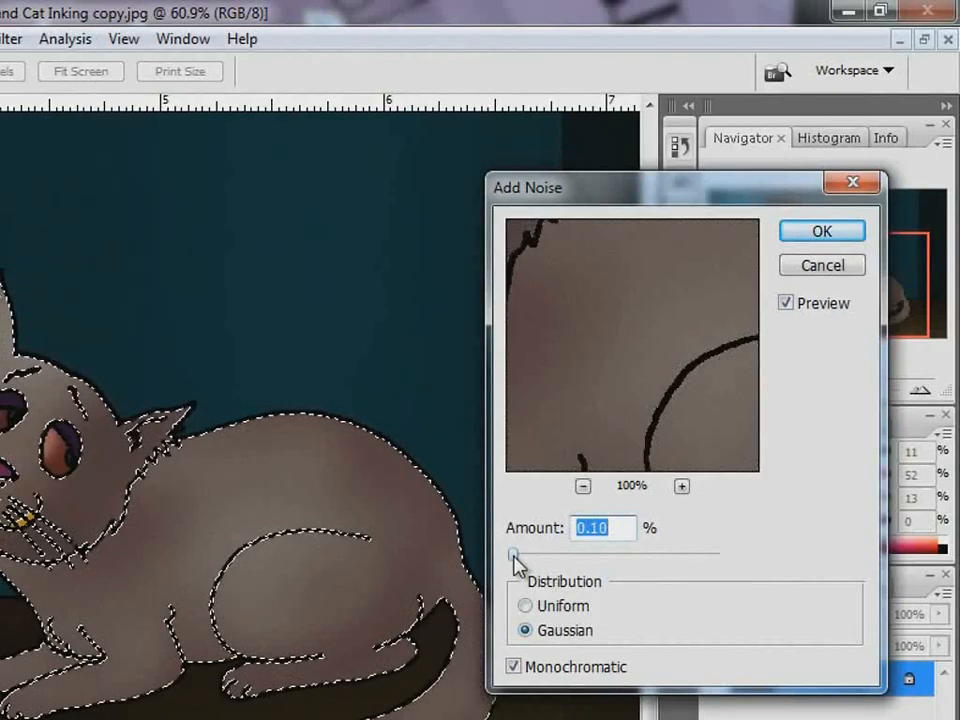
left_click_drag(512, 553, 525, 553)
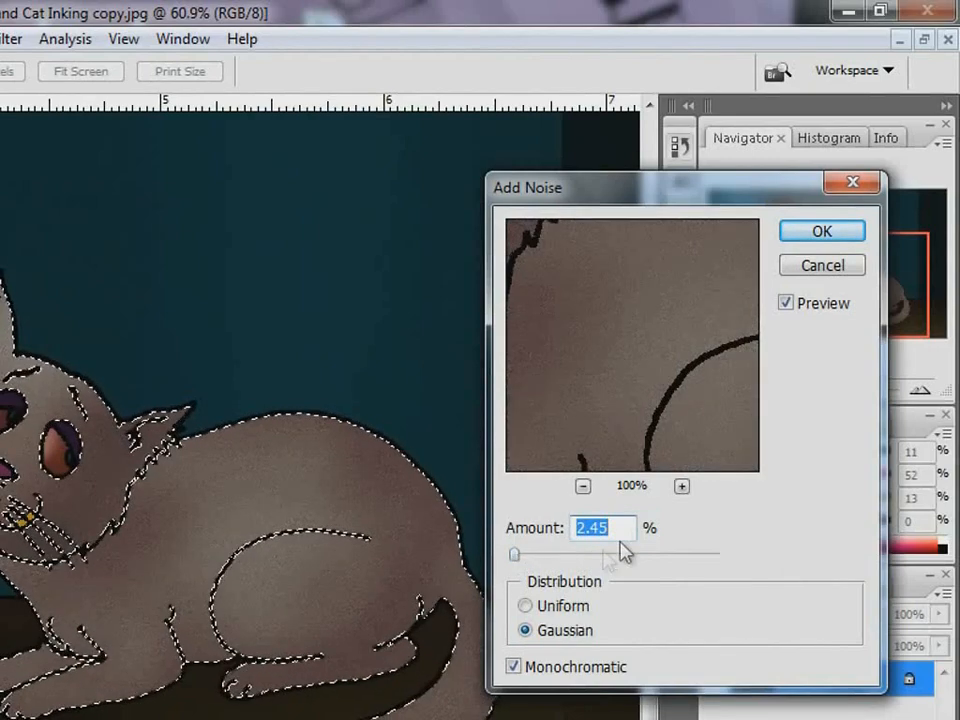
type("3")
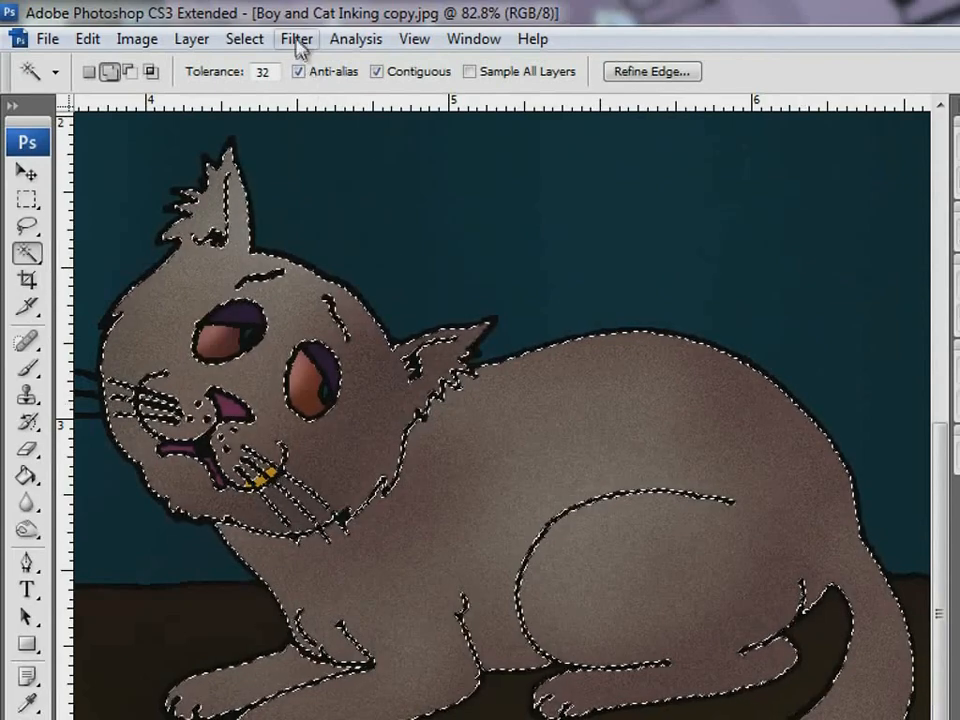
left_click(296, 38)
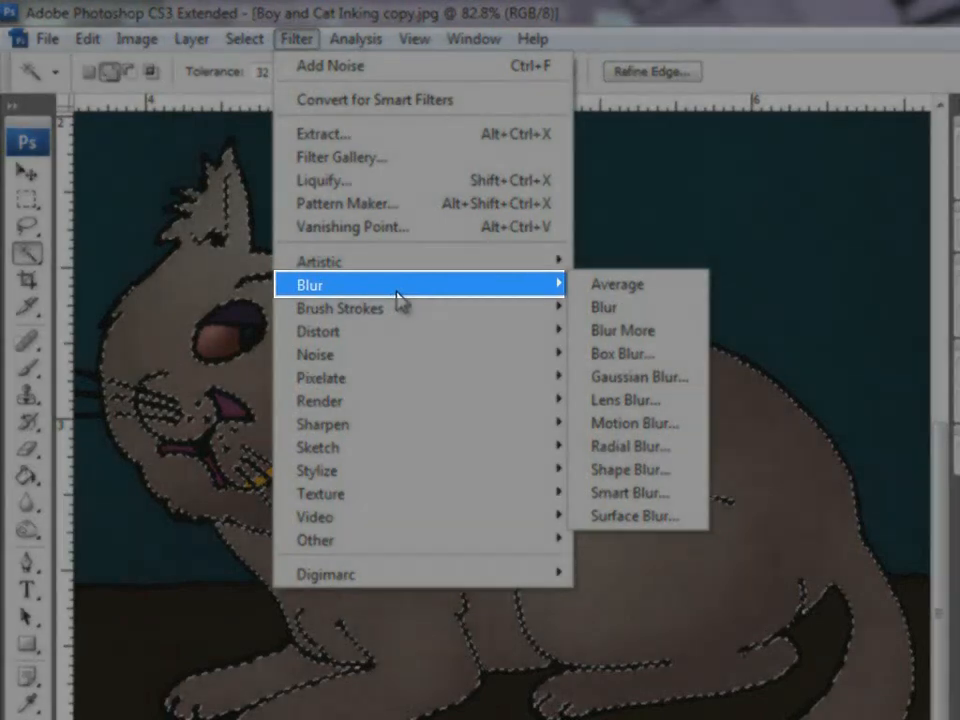
mouse_move(652, 432)
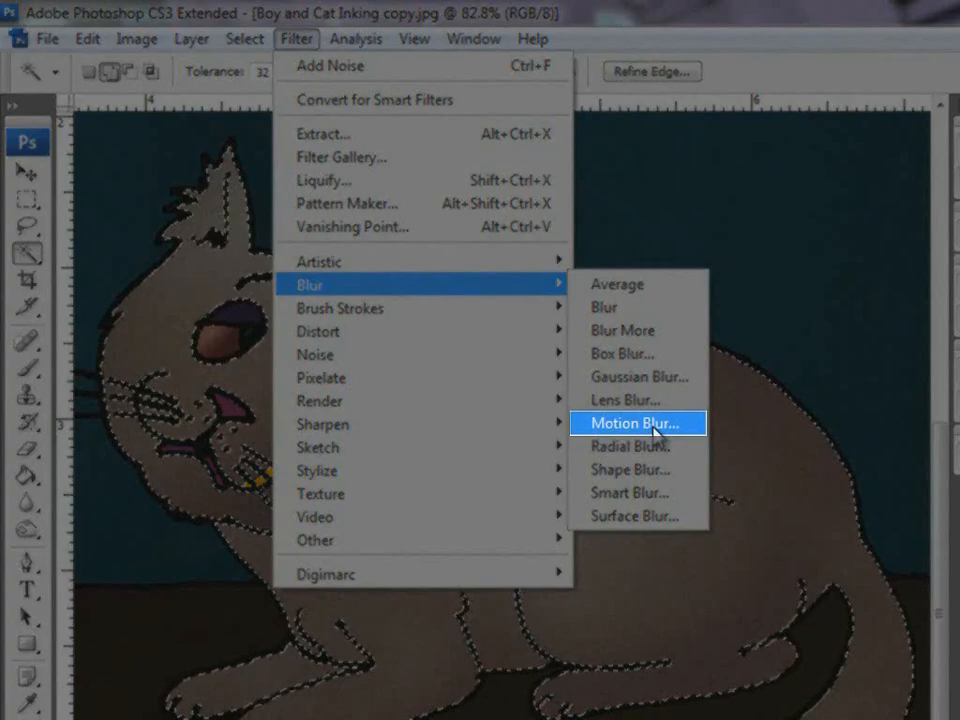
- Apply a Motion Blur of about 12 pixels at angle 0 to the cat
left_click(638, 423)
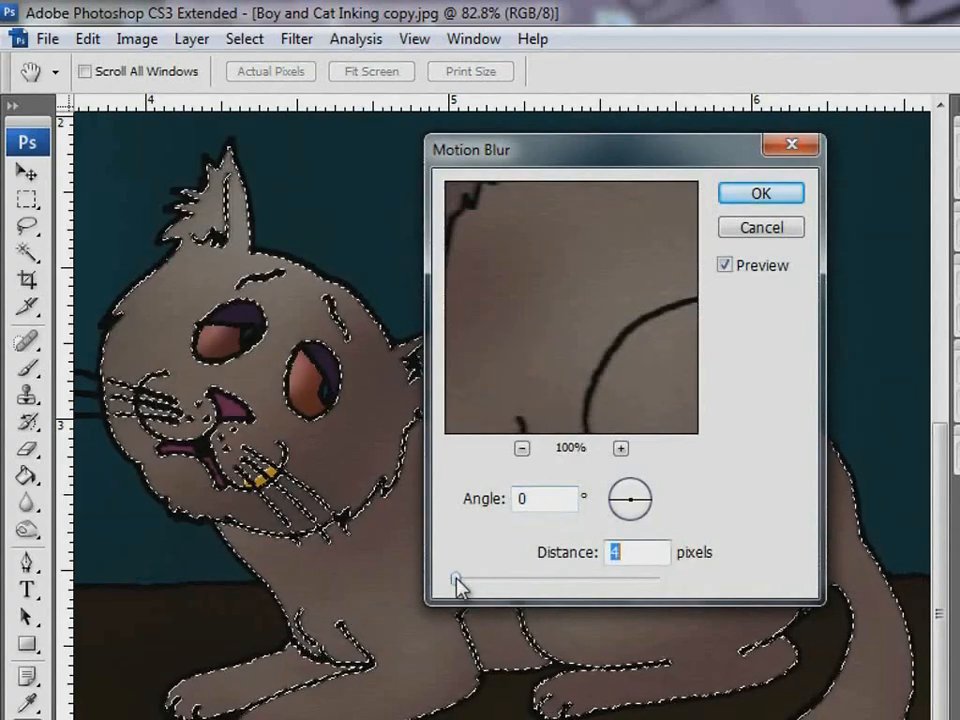
left_click_drag(452, 580, 467, 580)
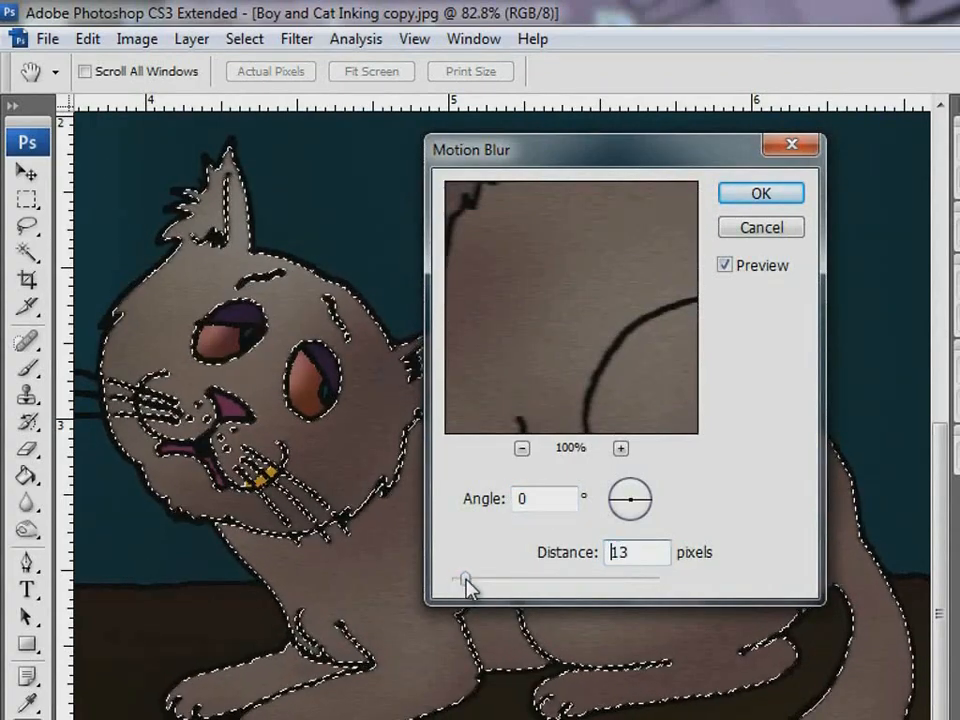
left_click_drag(470, 578, 463, 578)
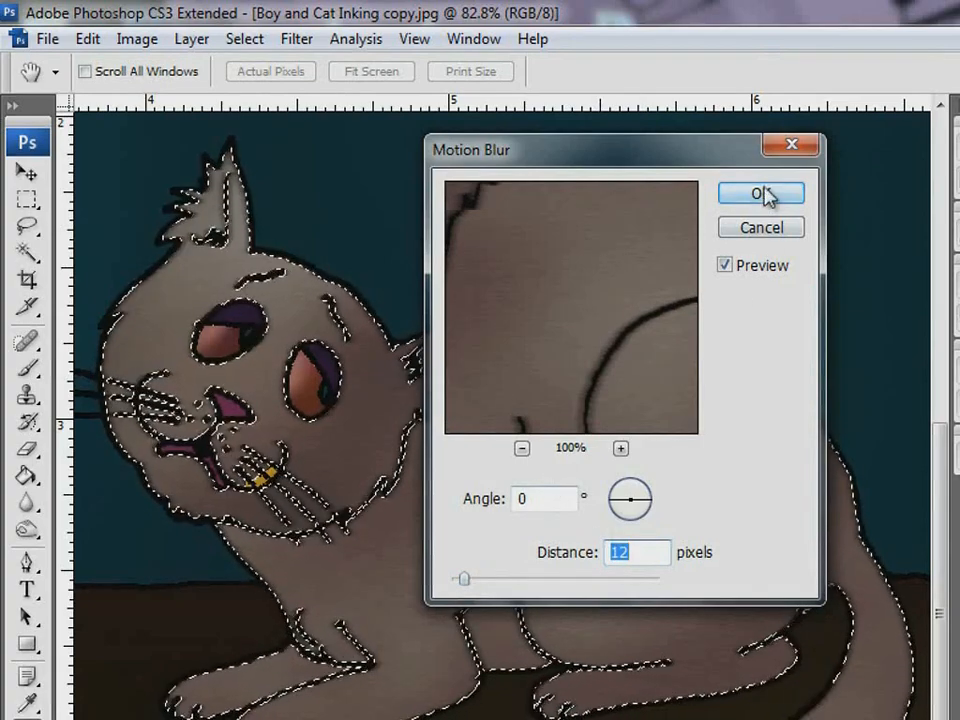
left_click(760, 193)
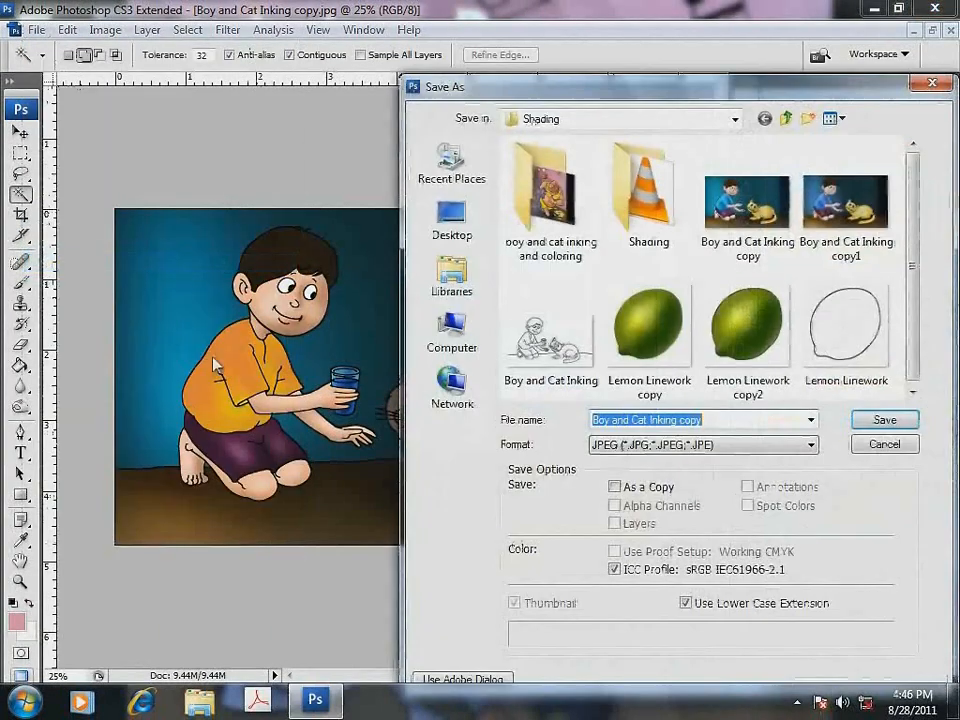
- Rename the file to 'Boy and Cat Inking copy2' and save it as JPEG
left_click(707, 419)
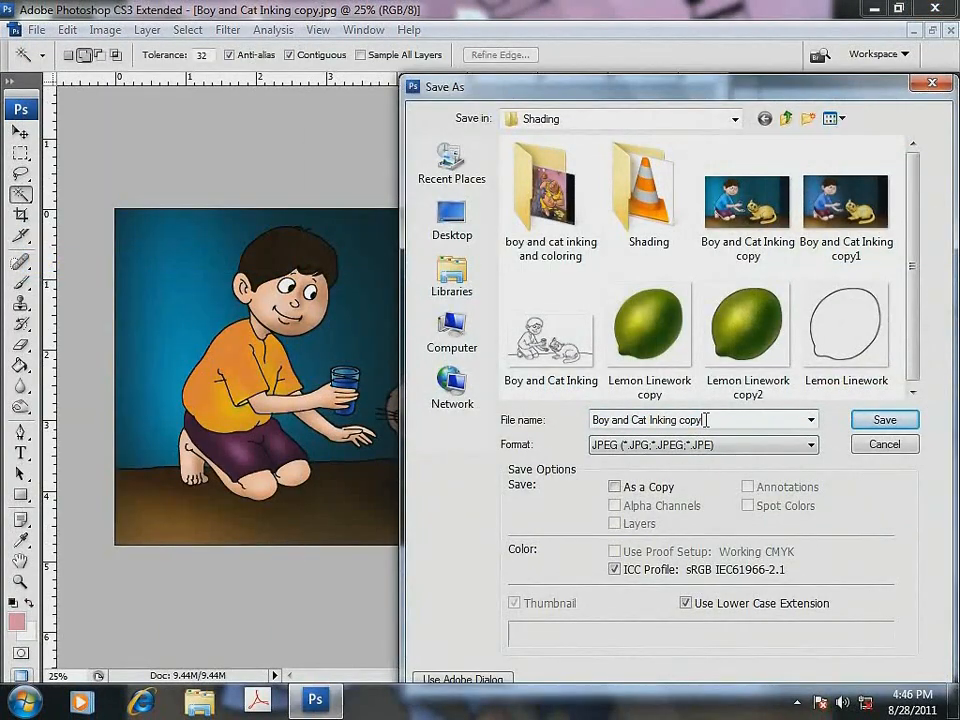
left_click(883, 419)
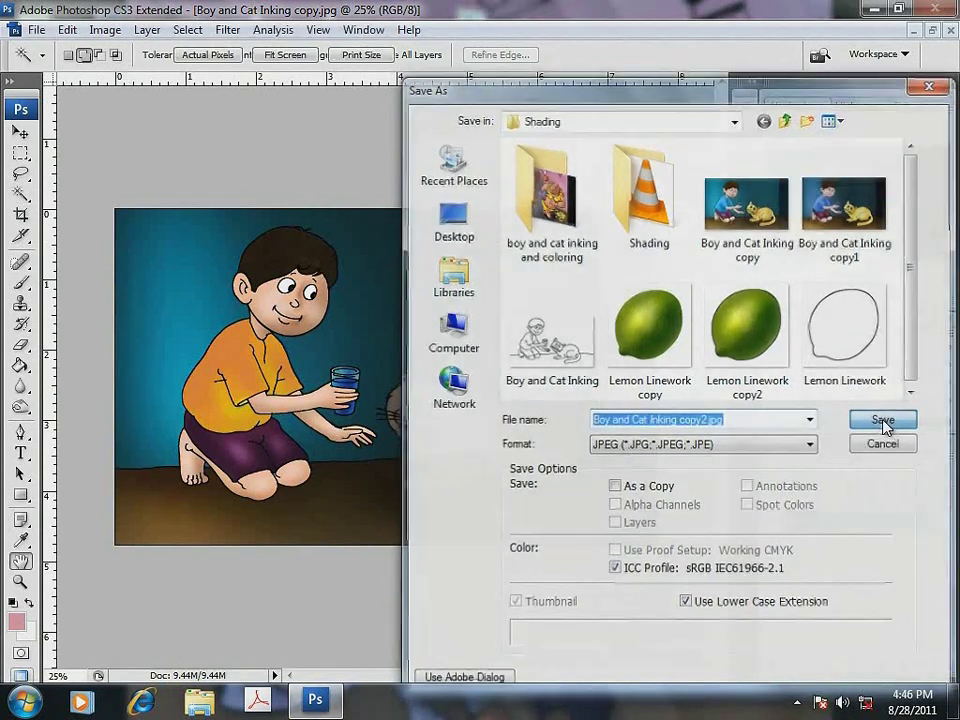
left_click(882, 419)
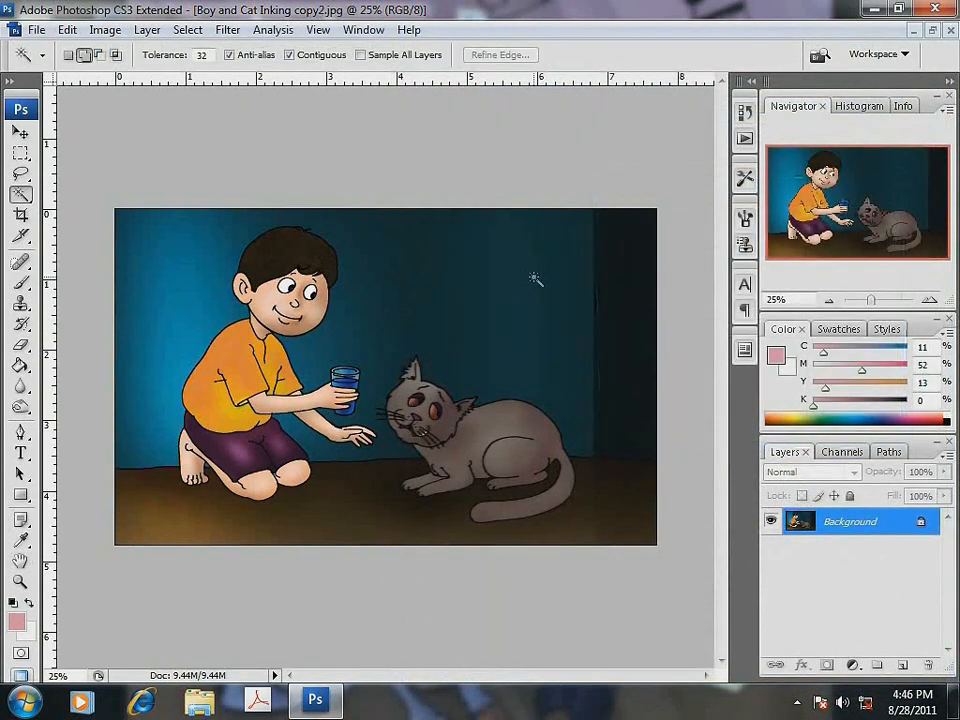